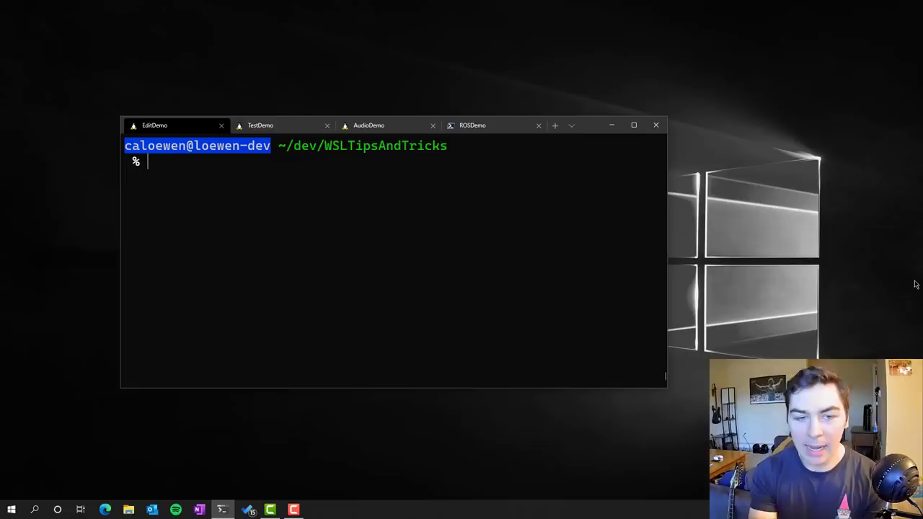
Step: Launch VS Code on the WSLTipsAndTricks folder with 'code .' and begin typing 'gedit ~/'
text(code .)
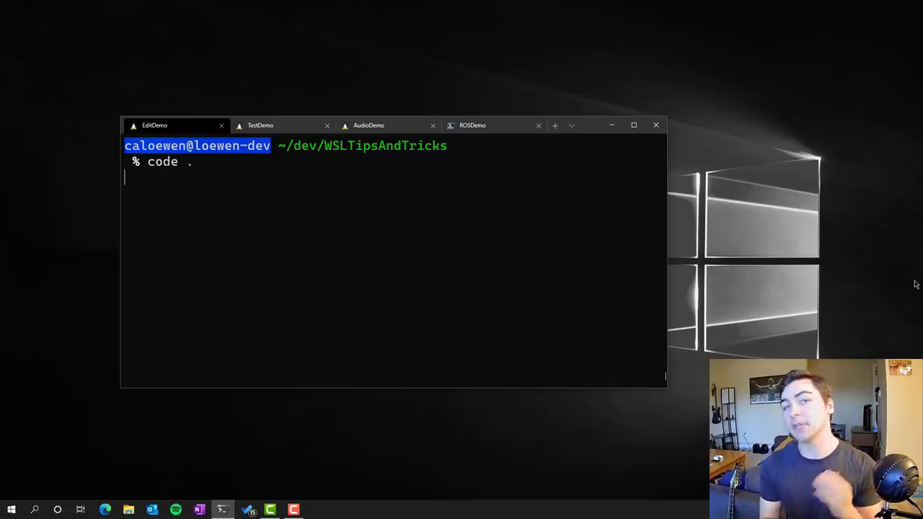
key(Return)
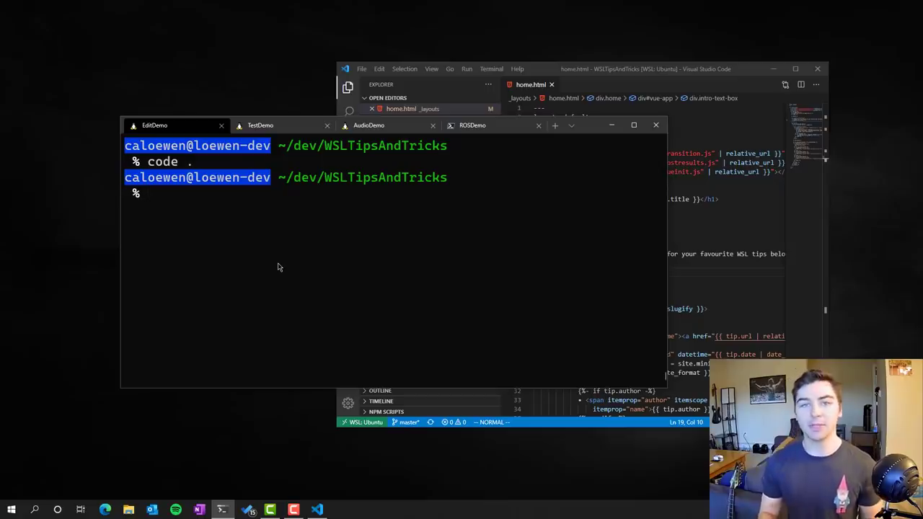
text(gedit ~/)
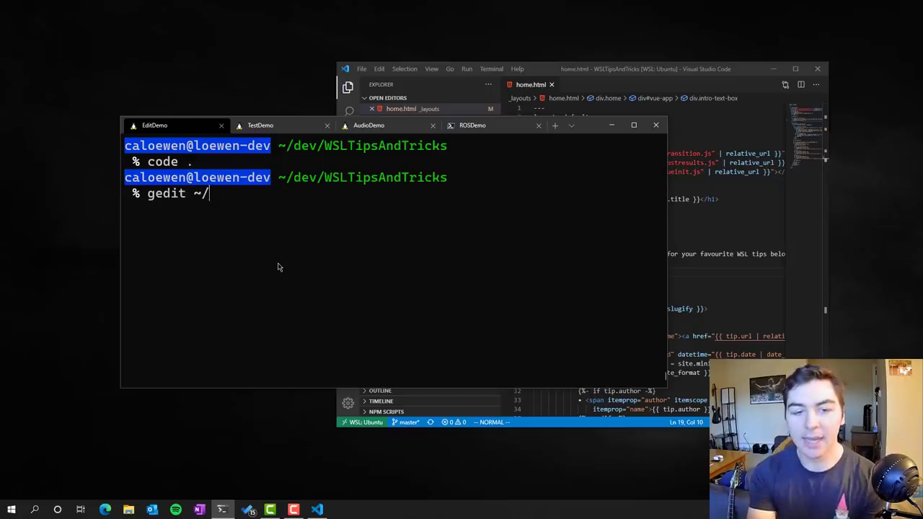
Step: Open ~/.bashrc in gedit and view then dismiss its About dialog
key(Return)
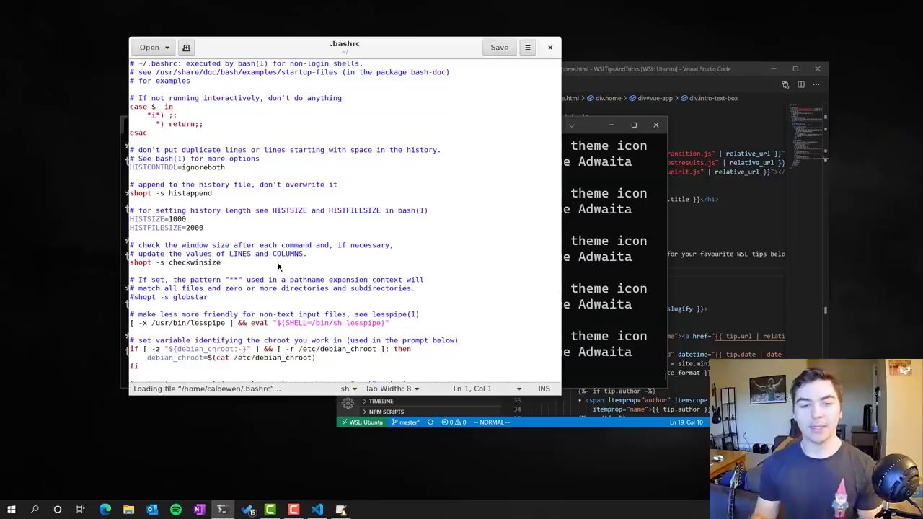
mouse_move(375, 40)
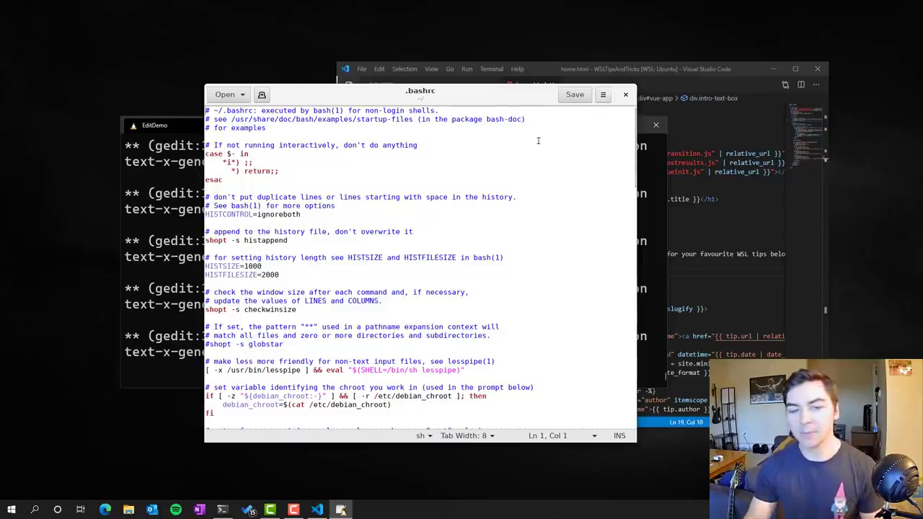
mouse_move(493, 161)
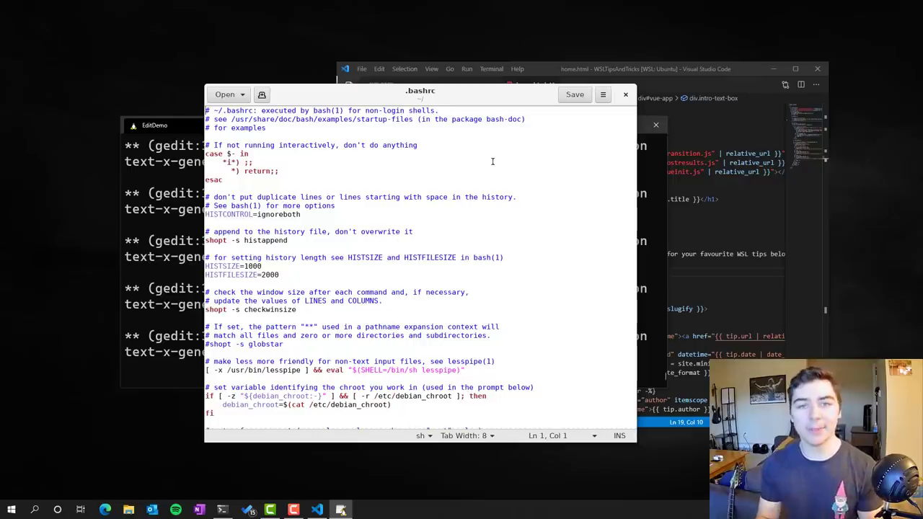
click(603, 94)
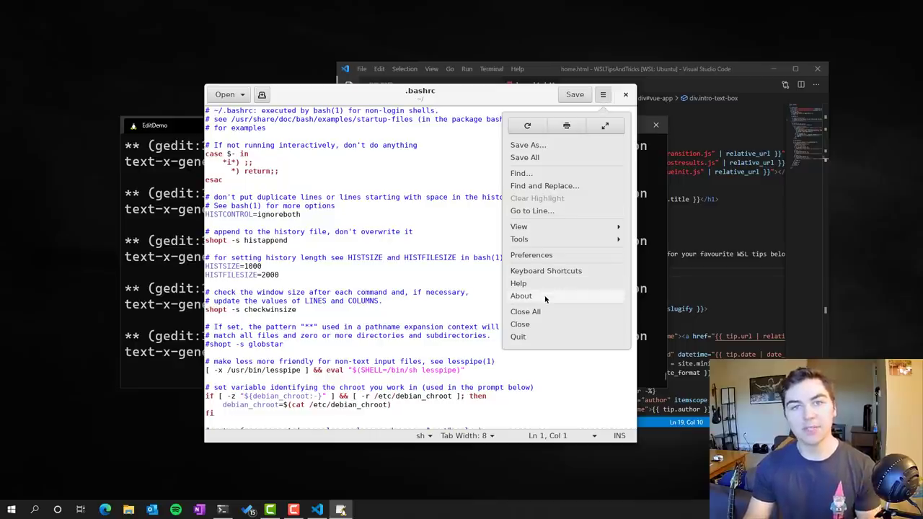
click(521, 296)
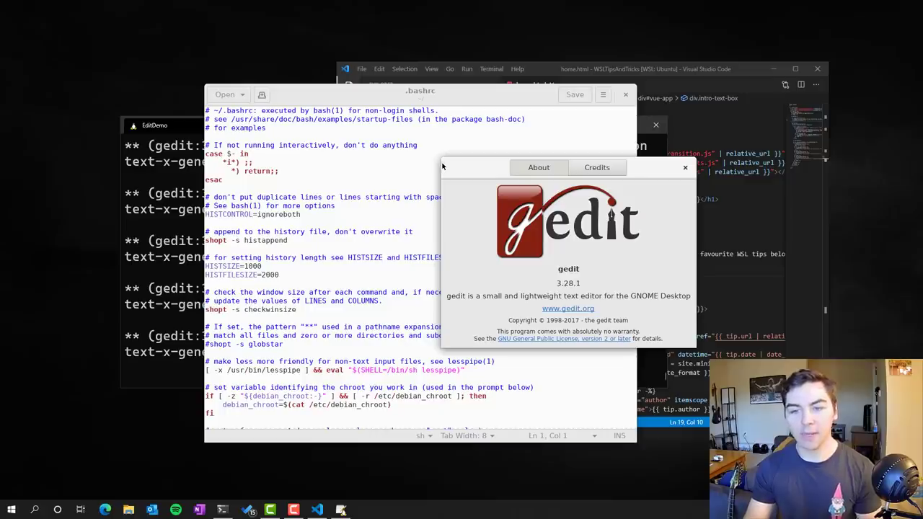
click(686, 168)
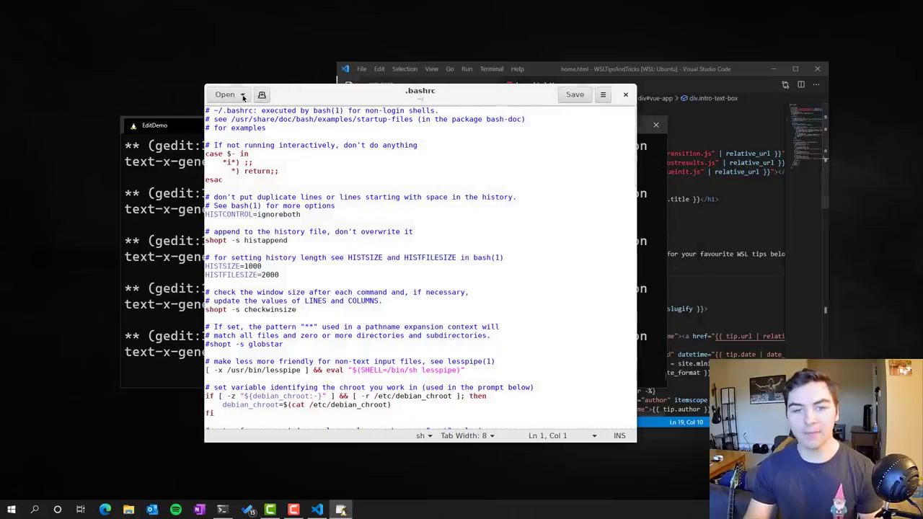
Step: Open and cancel gedit's file chooser, then close gedit
click(225, 94)
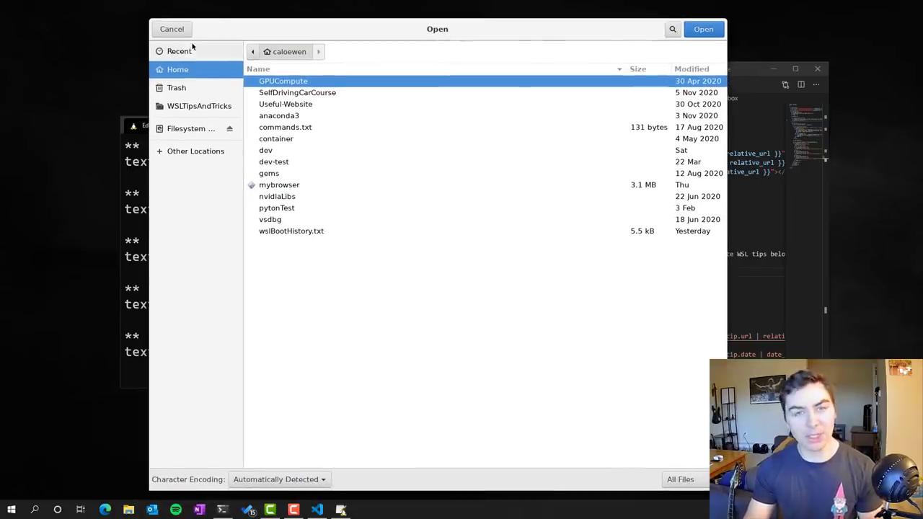
click(703, 29)
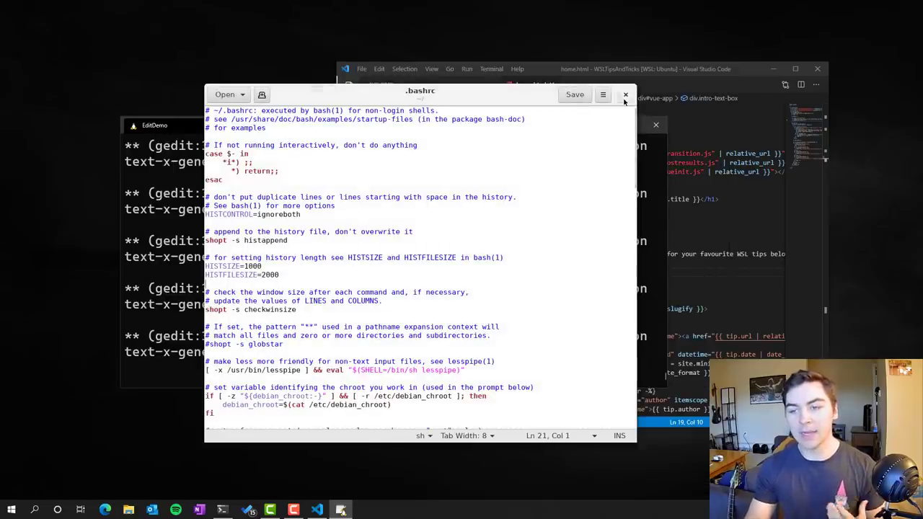
click(626, 95)
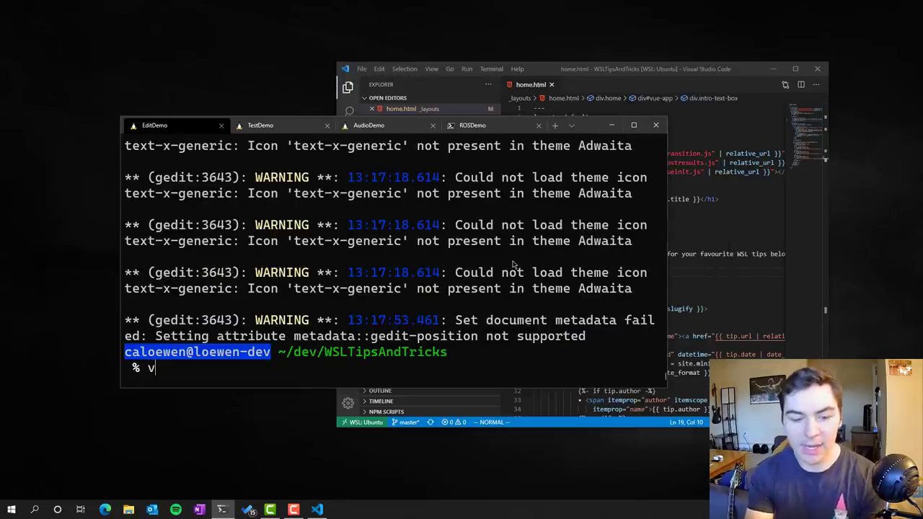
Step: Type 'gvim ~/' at the EditDemo prompt
text(gvim ~/)
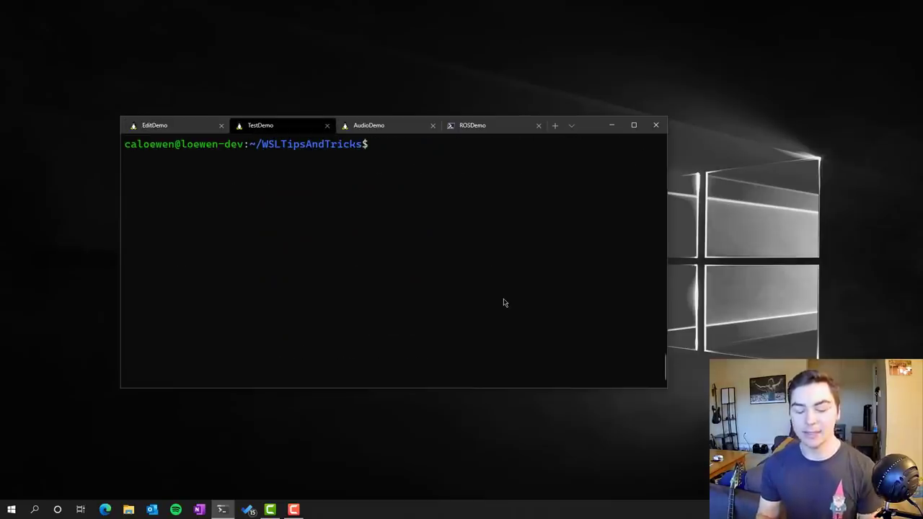
Step: Run 'testcafe edge test.js' to start the browser test in Edge
text(testcafe)
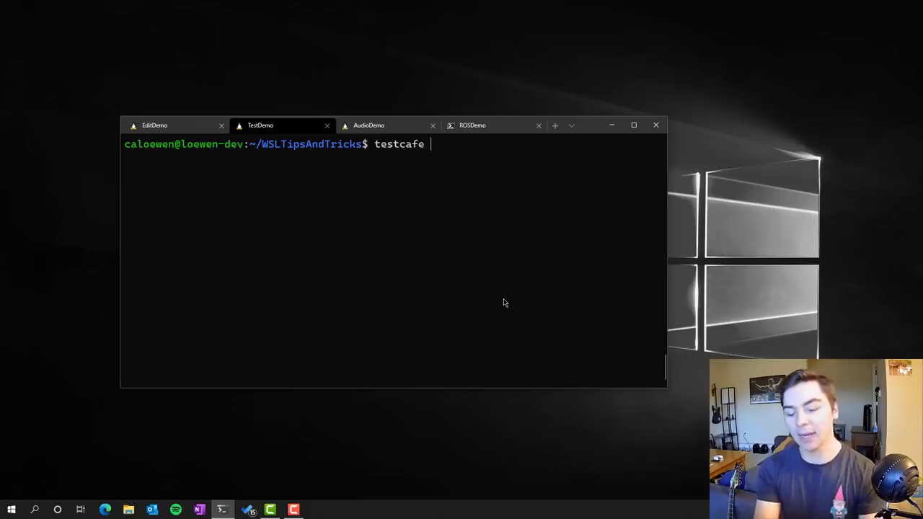
text(edge)
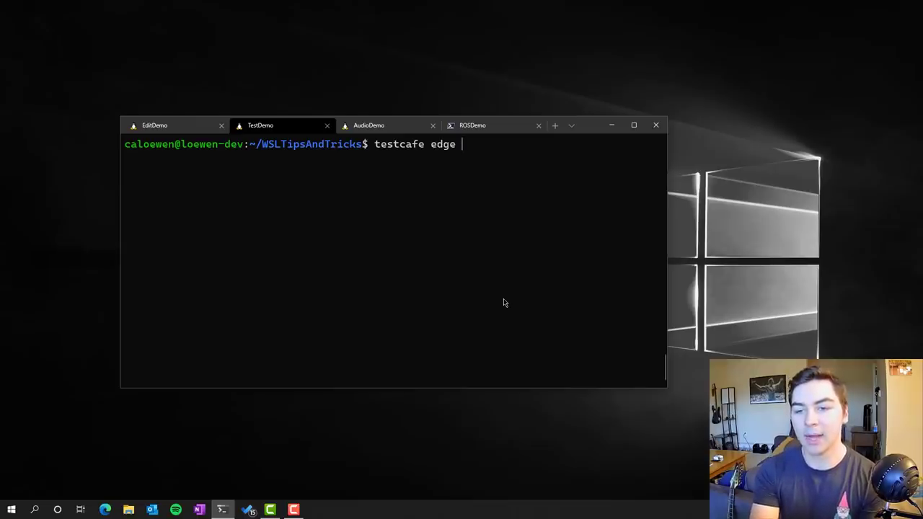
text(test.js)
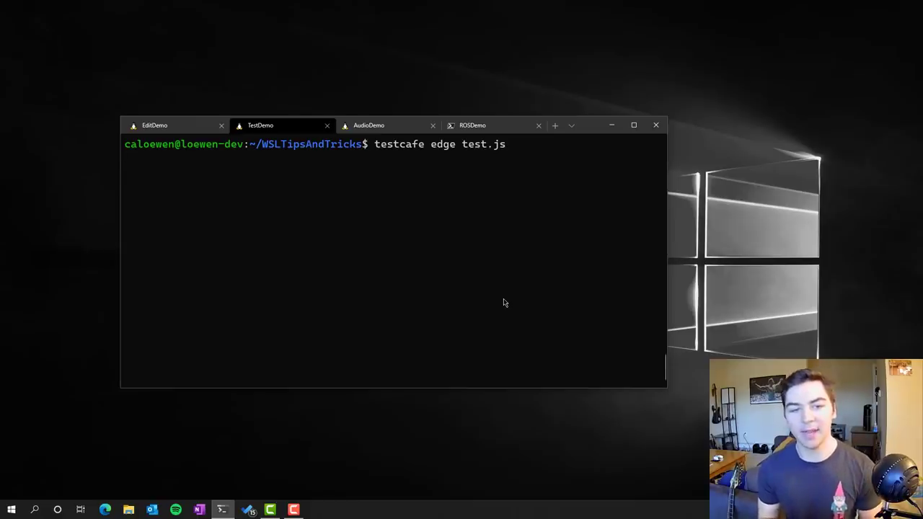
key(Return)
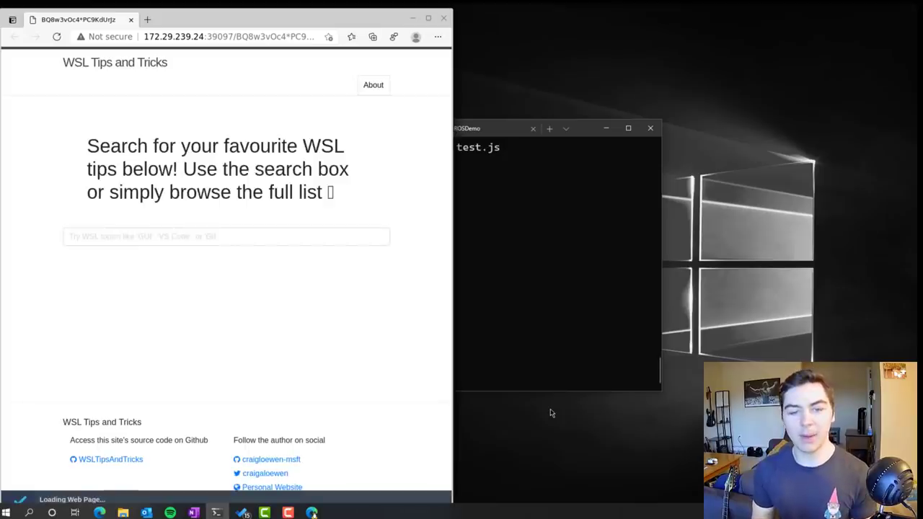
Step: Enter 'sudo' and 'drive' into the WSL Tips site's search box during the test
text(sudo)
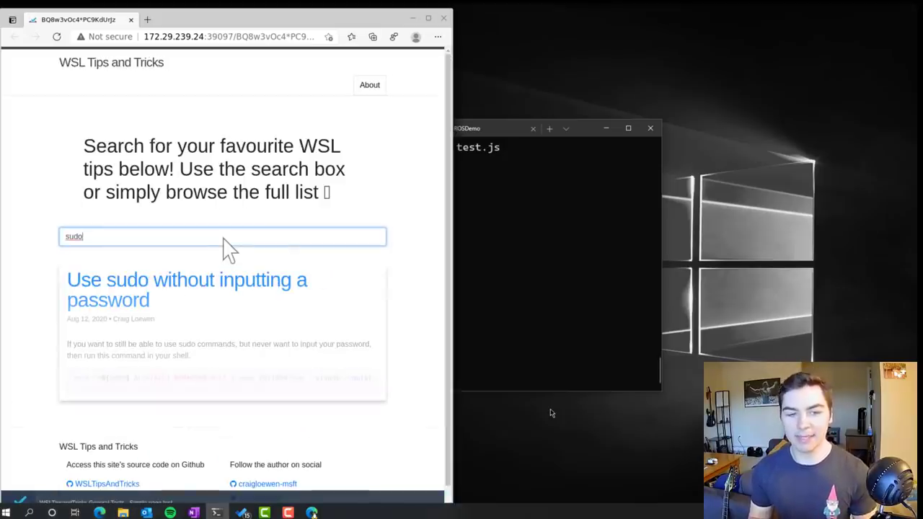
text(drive)
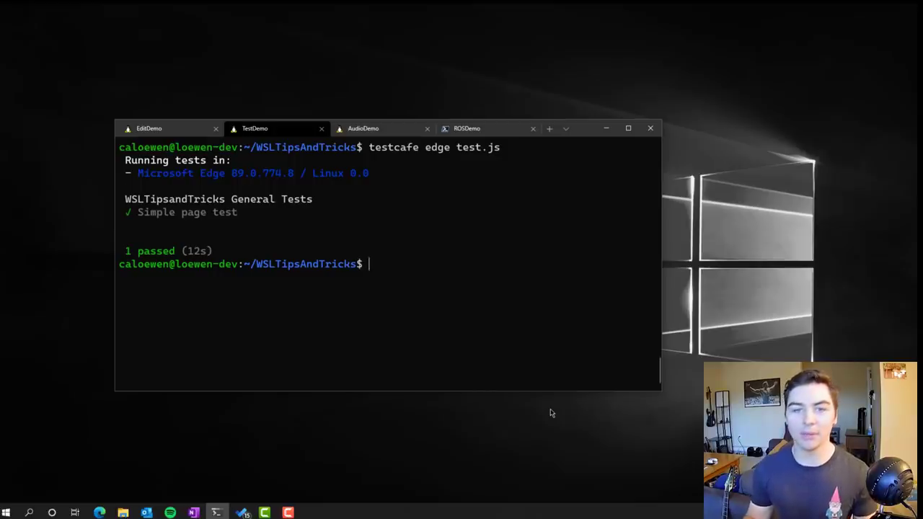
mouse_move(483, 200)
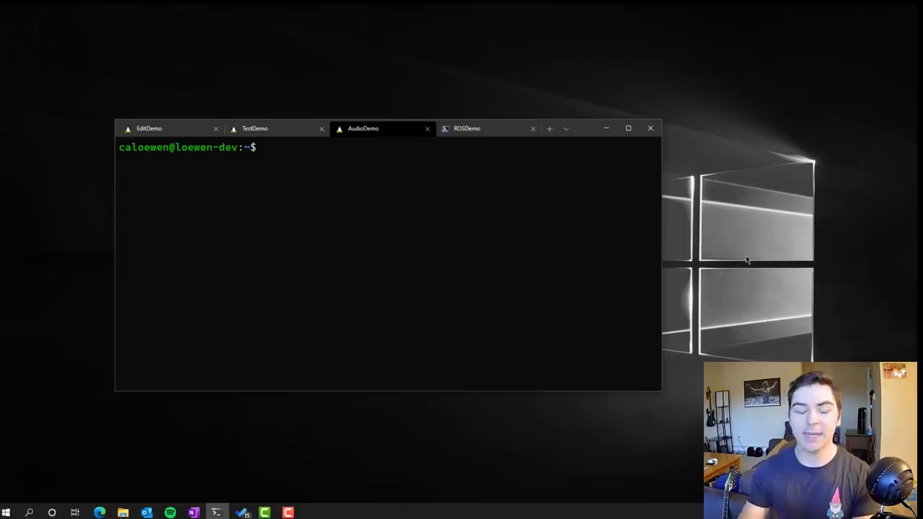
Step: Open the Start menu and scroll the app list toward Audacity
click(6, 512)
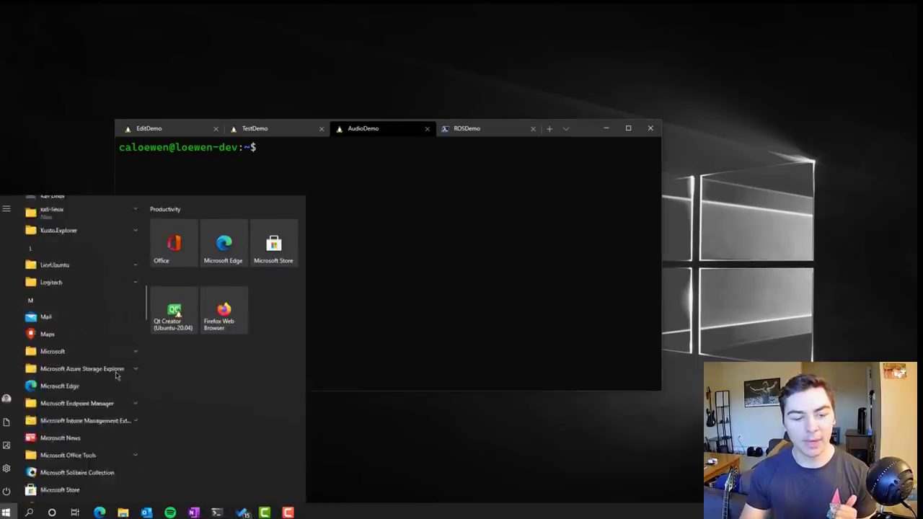
scroll(down, 3)
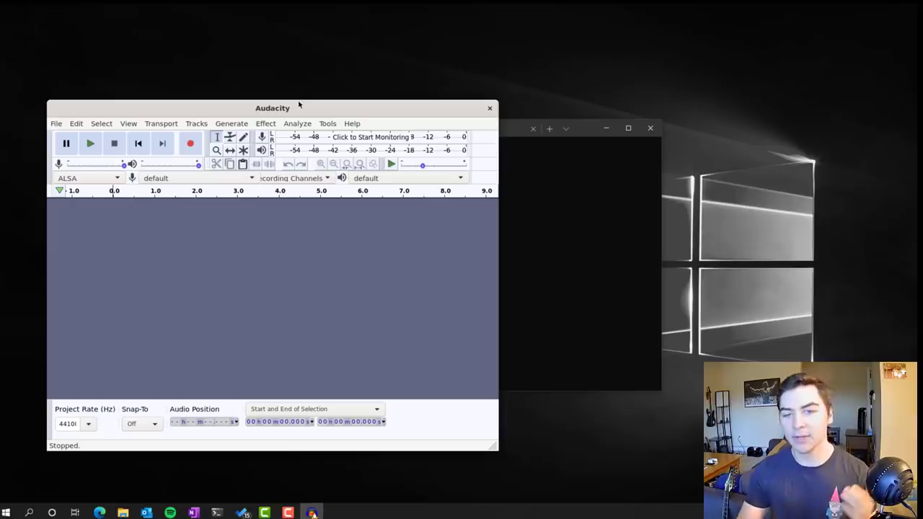
Step: Record about 15 seconds of audio in Audacity, then play it back
drag(272, 107, 312, 105)
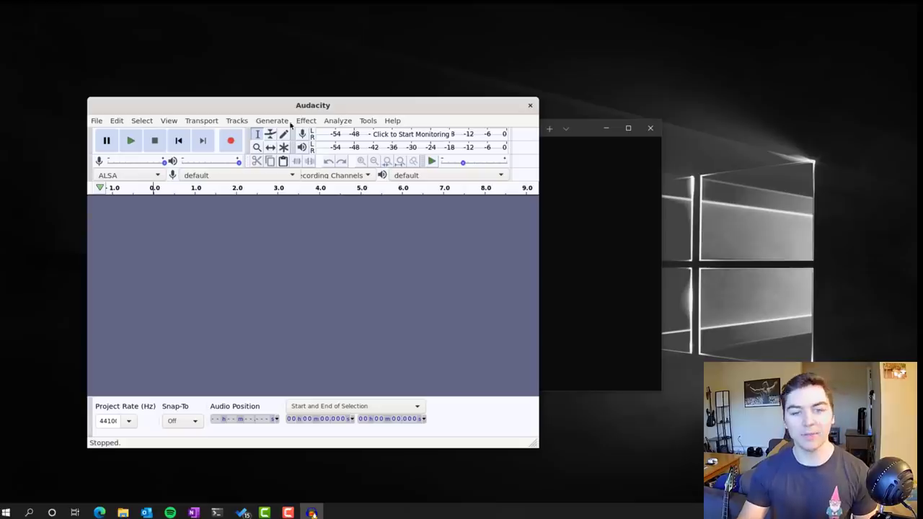
mouse_move(231, 141)
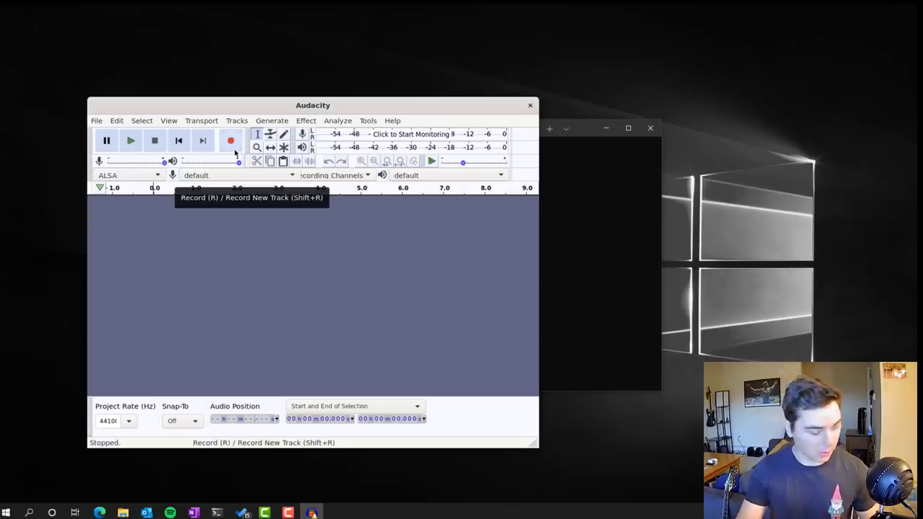
click(230, 140)
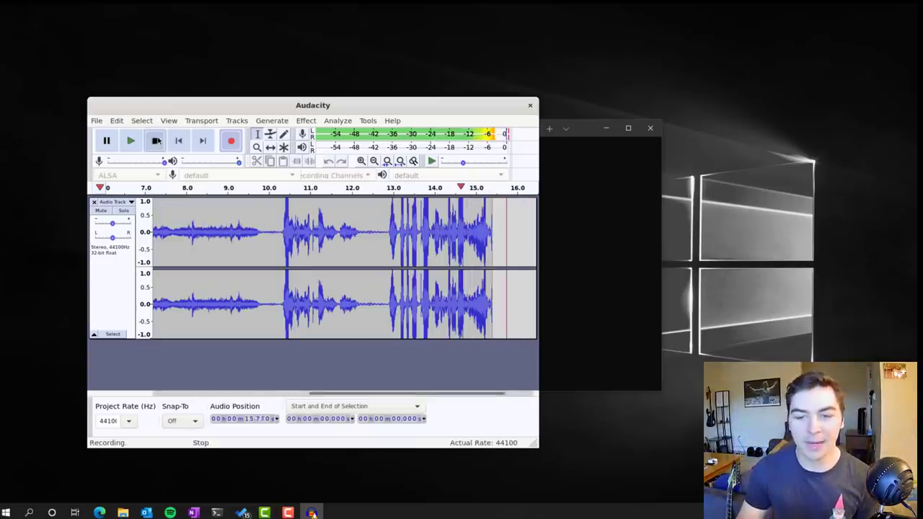
click(154, 140)
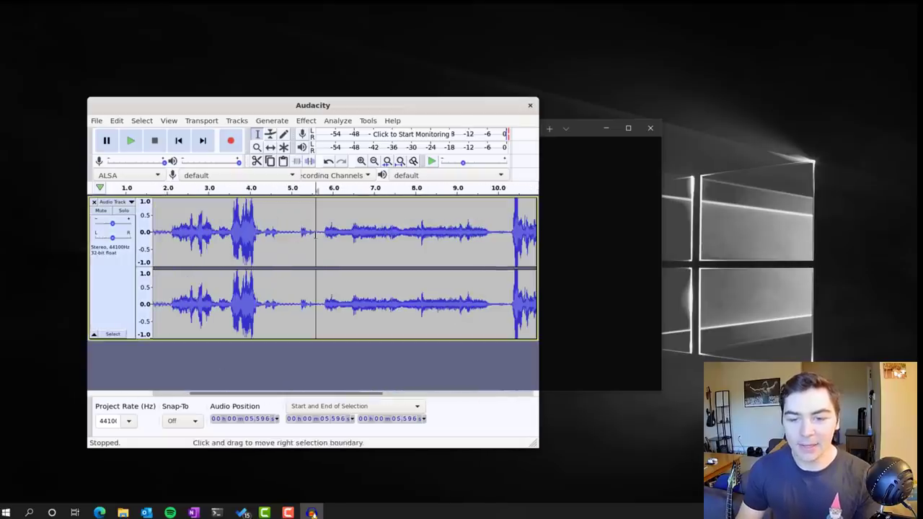
click(130, 141)
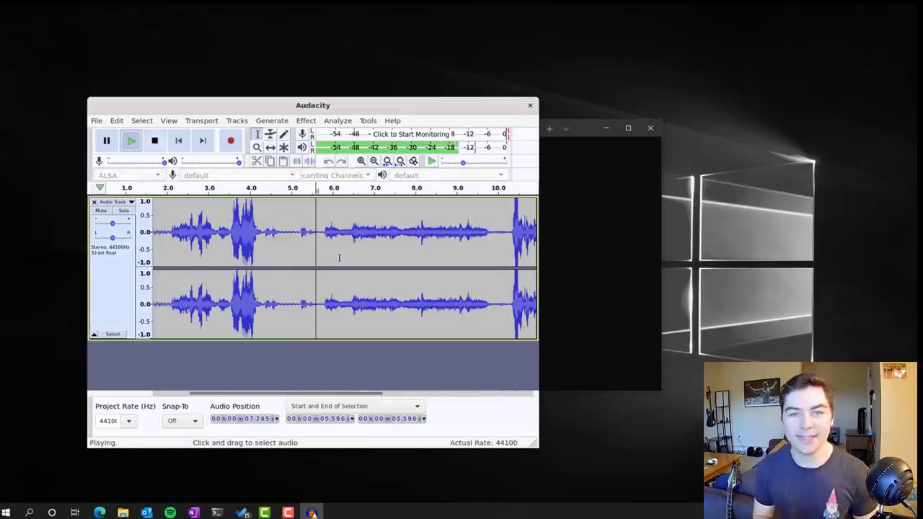
click(154, 141)
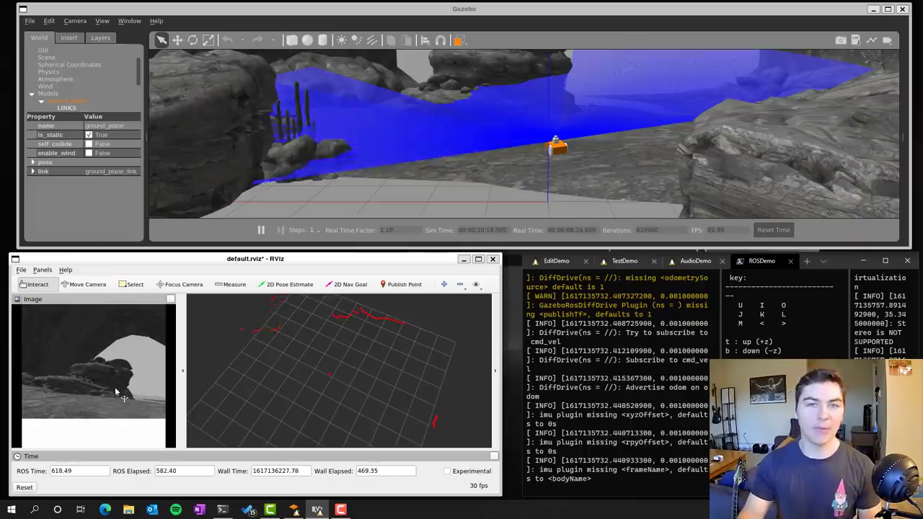
mouse_move(382, 354)
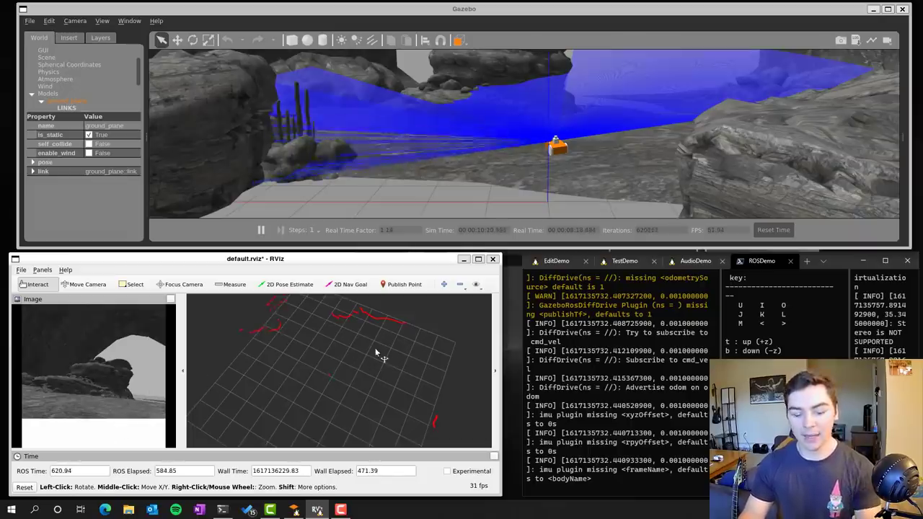